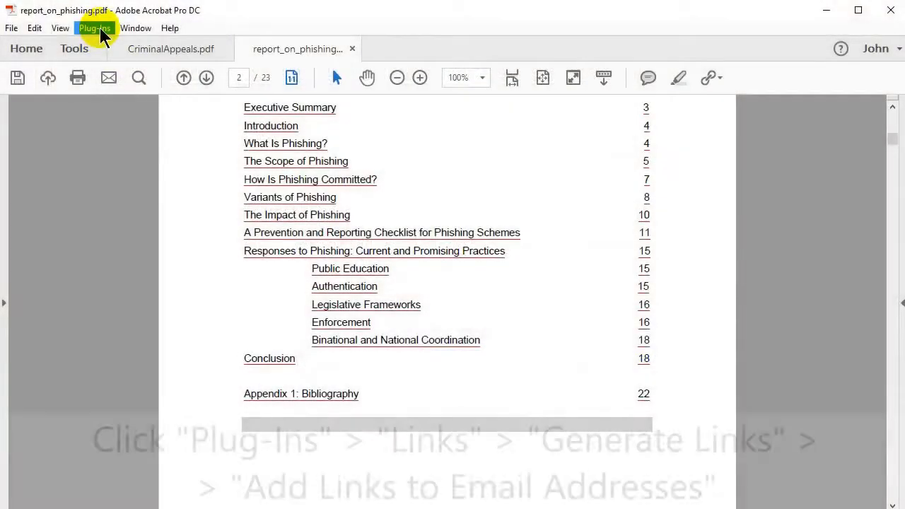
- Reach the EverMap Generate Links commands for adding links to email addresses
{"action": "left_click", "coordinate": [95, 28]}
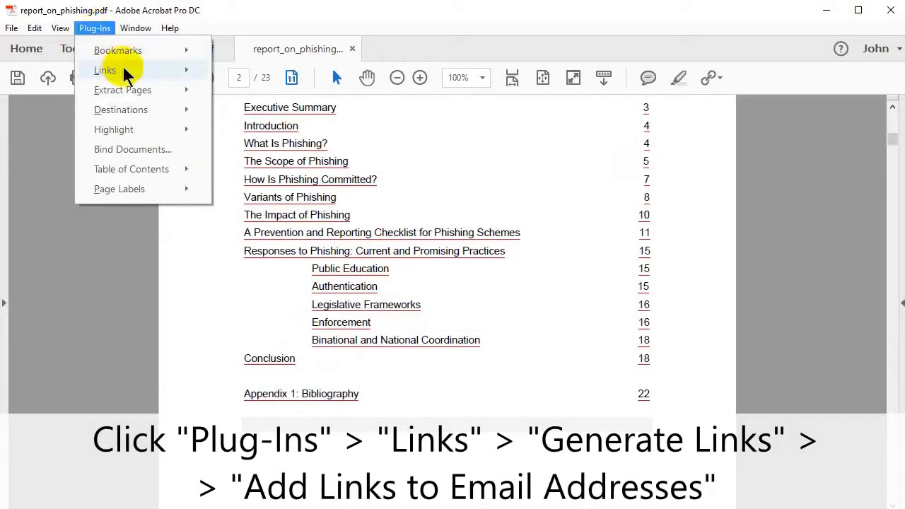
{"action": "left_click", "coordinate": [104, 70]}
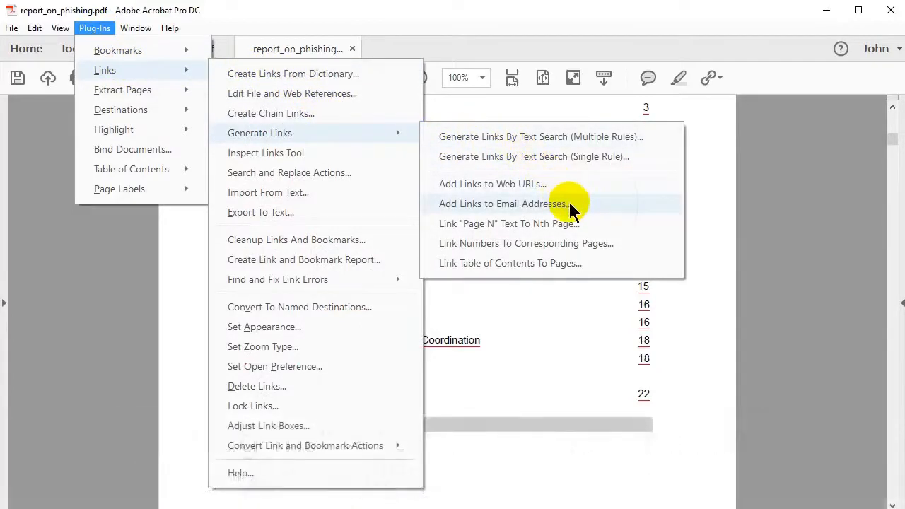
- Run Add Links to Email Addresses with a green underline appearance on all pages
{"action": "left_click", "coordinate": [504, 204]}
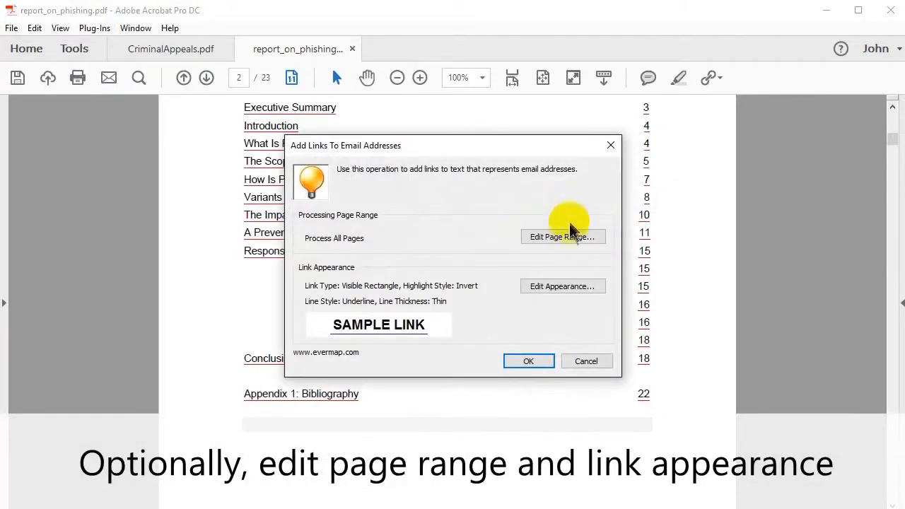
{"action": "left_click", "coordinate": [563, 286]}
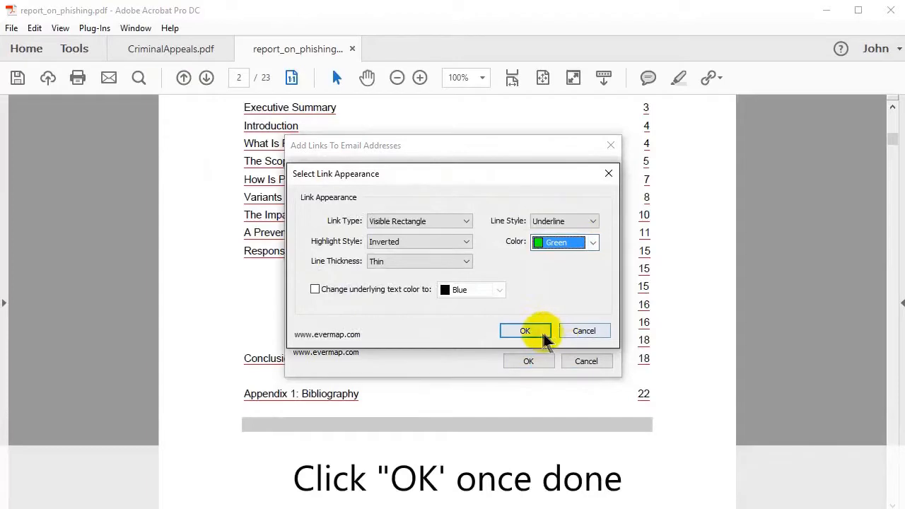
{"action": "left_click", "coordinate": [525, 331]}
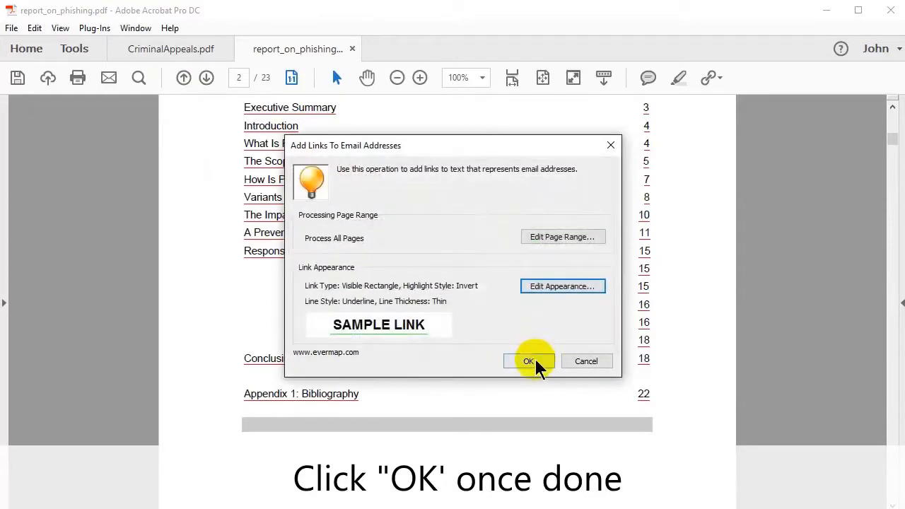
{"action": "left_click", "coordinate": [529, 361]}
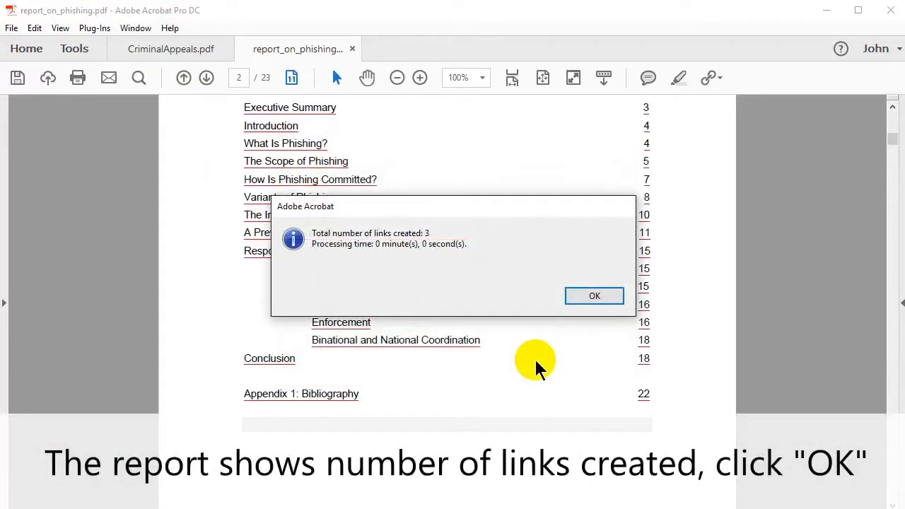
- Dismiss the 3-links-created report and check the green email links on page 13
{"action": "left_click", "coordinate": [594, 295]}
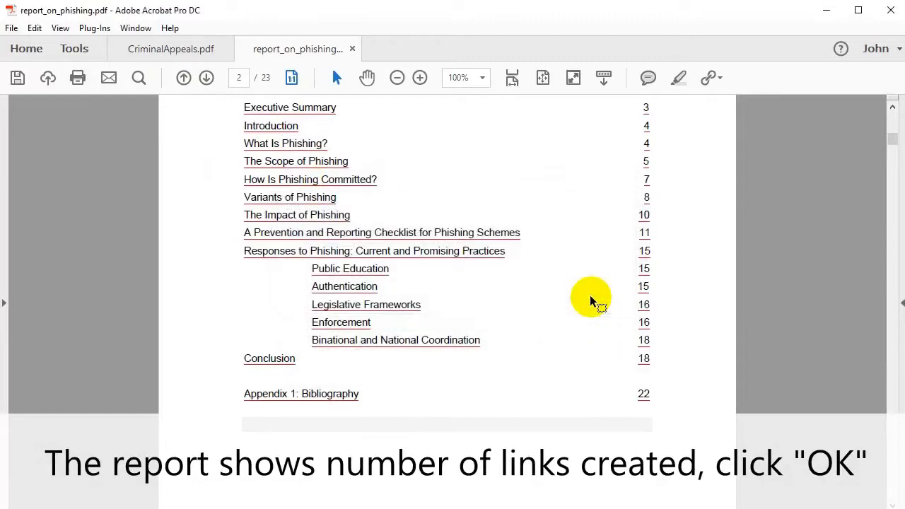
{"action": "left_click", "coordinate": [891, 318]}
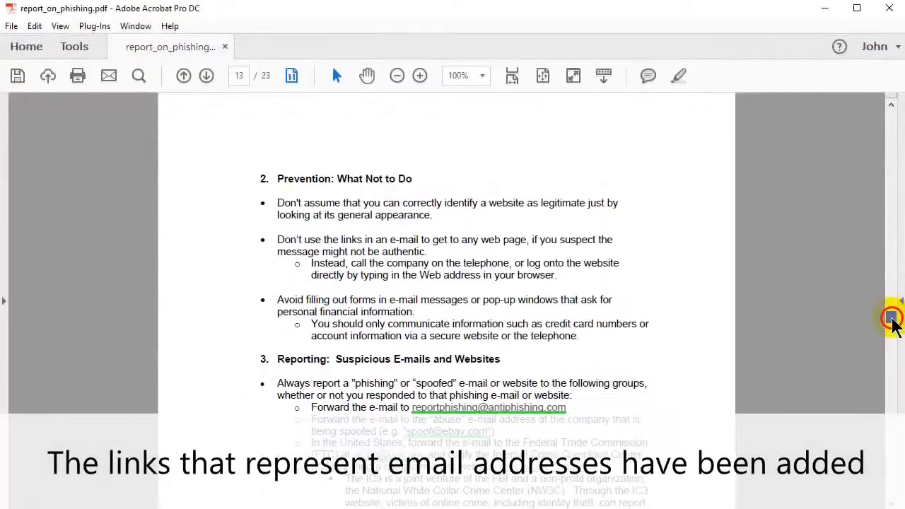
{"action": "scroll", "scroll_direction": "down", "scroll_amount": 3}
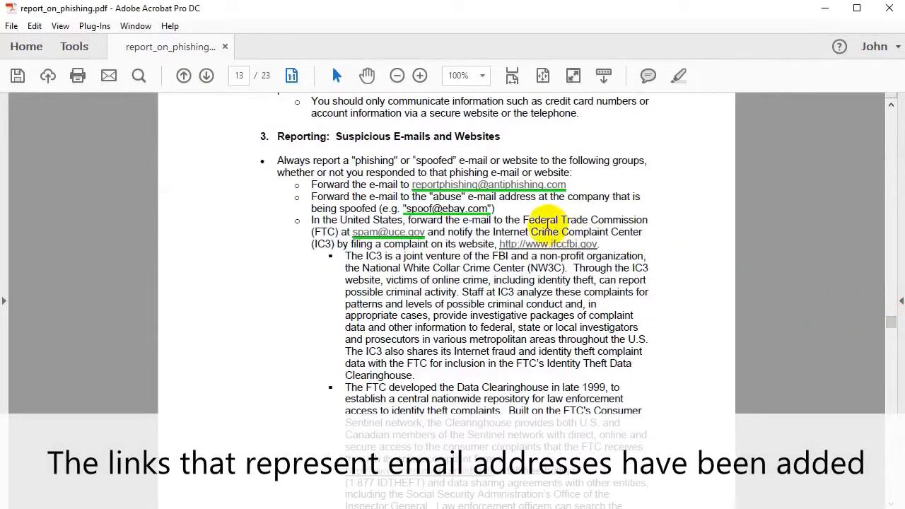